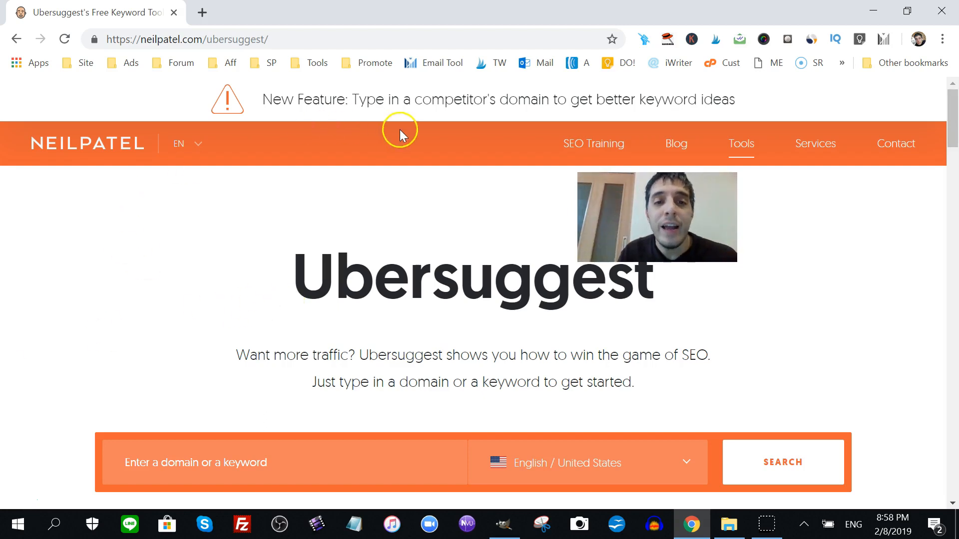
pyautogui.moveTo(599, 99)
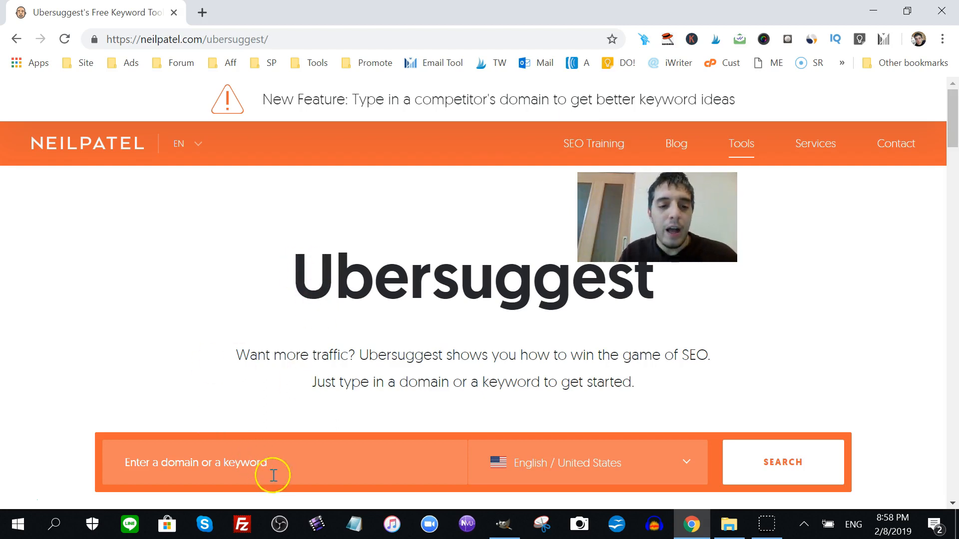
# Run an Ubersuggest keyword search for 'cute dogs'
pyautogui.click(269, 462)
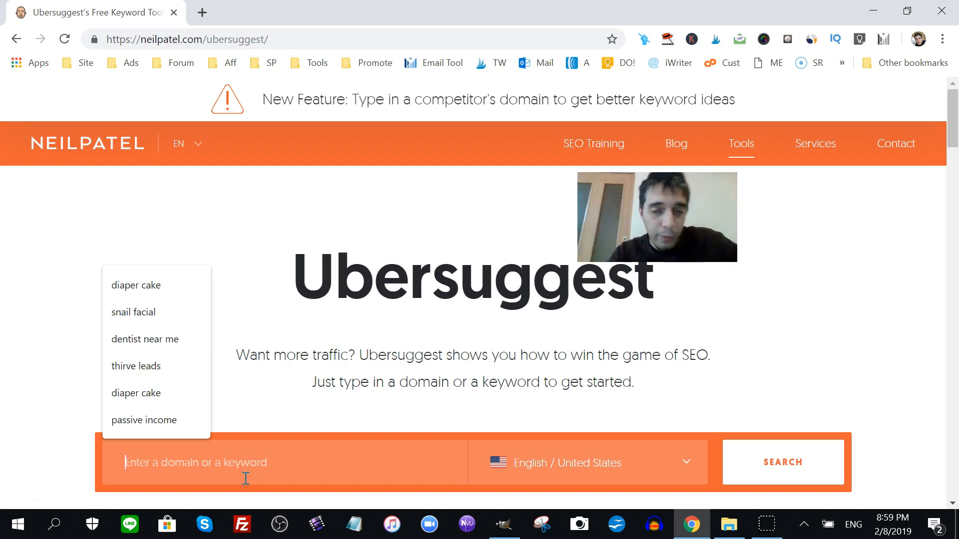
pyautogui.write('cute')
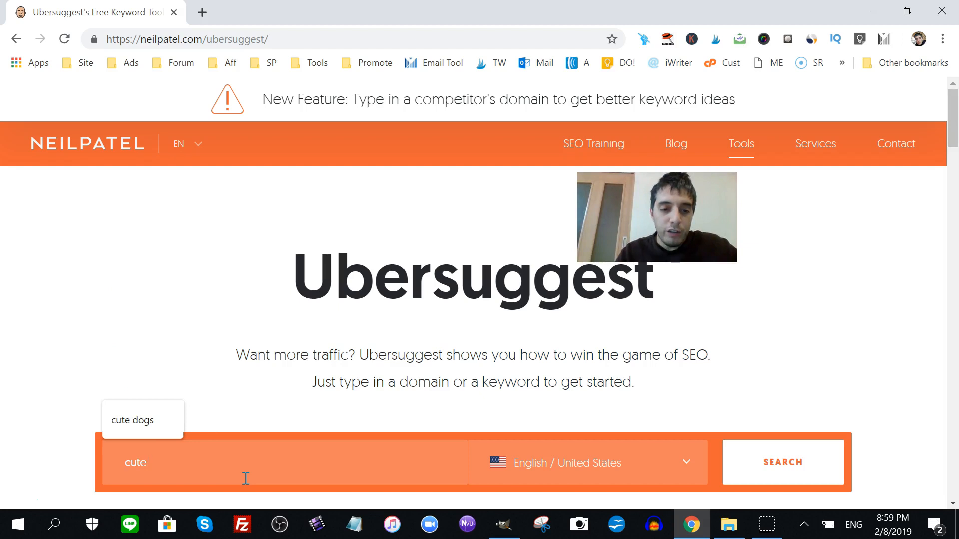
pyautogui.click(132, 420)
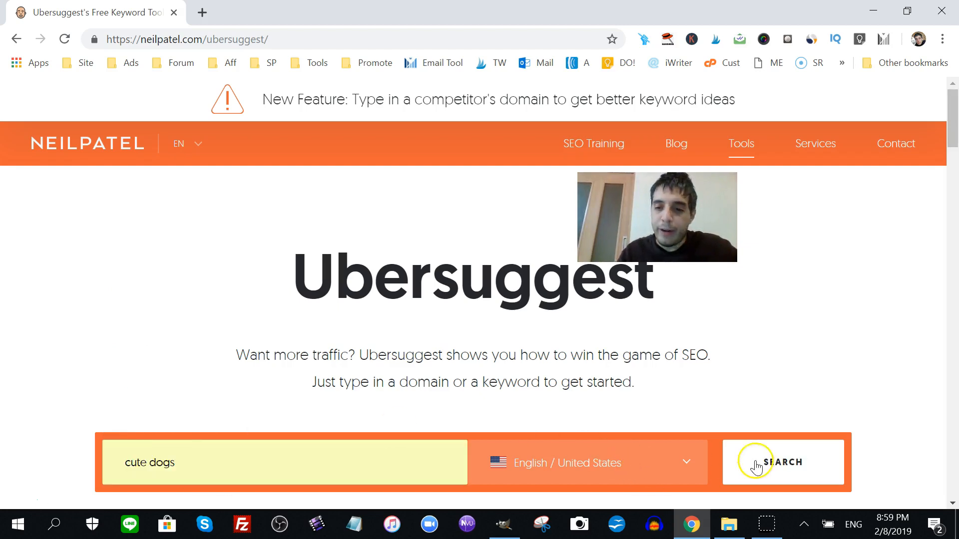
pyautogui.click(783, 462)
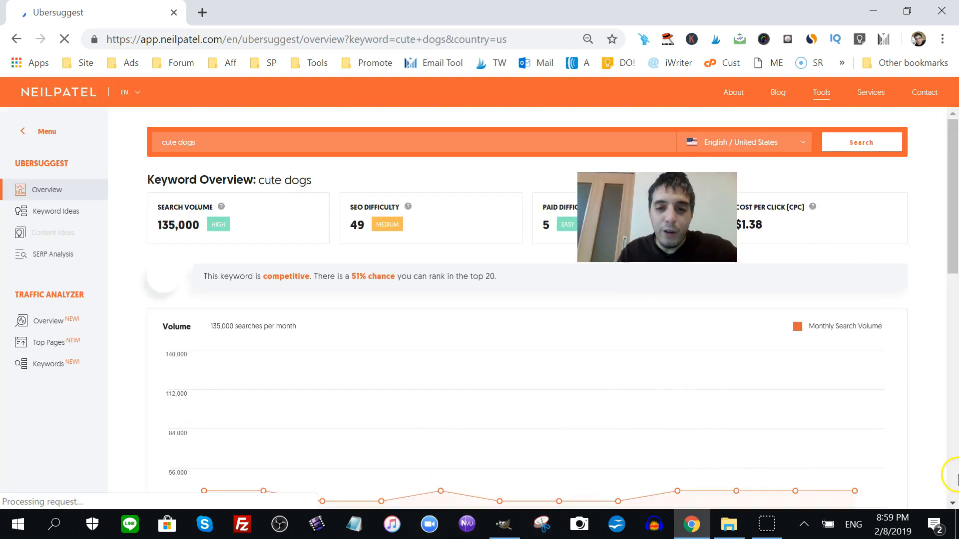
# Scroll the overview and view all keyword ideas for 'cute dogs'
pyautogui.scroll(-3)
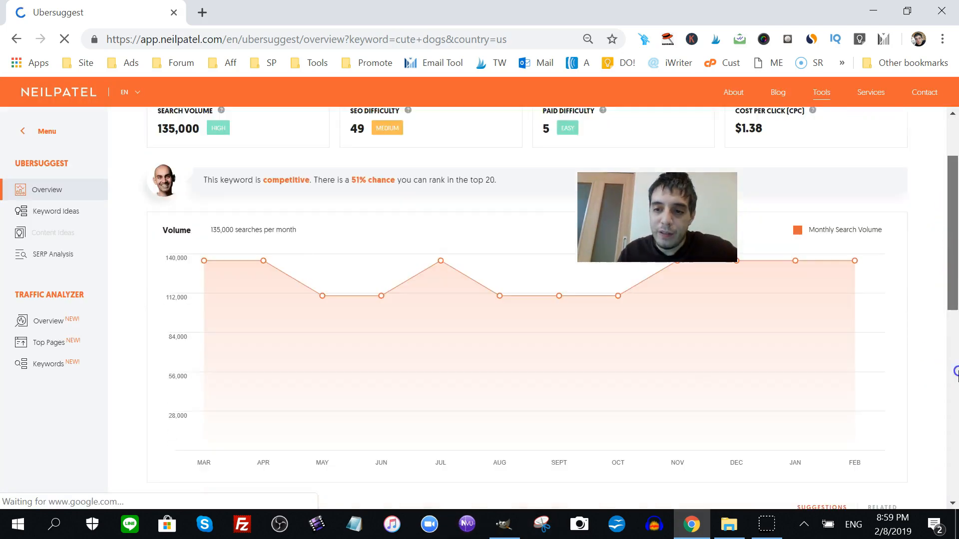
pyautogui.scroll(-3)
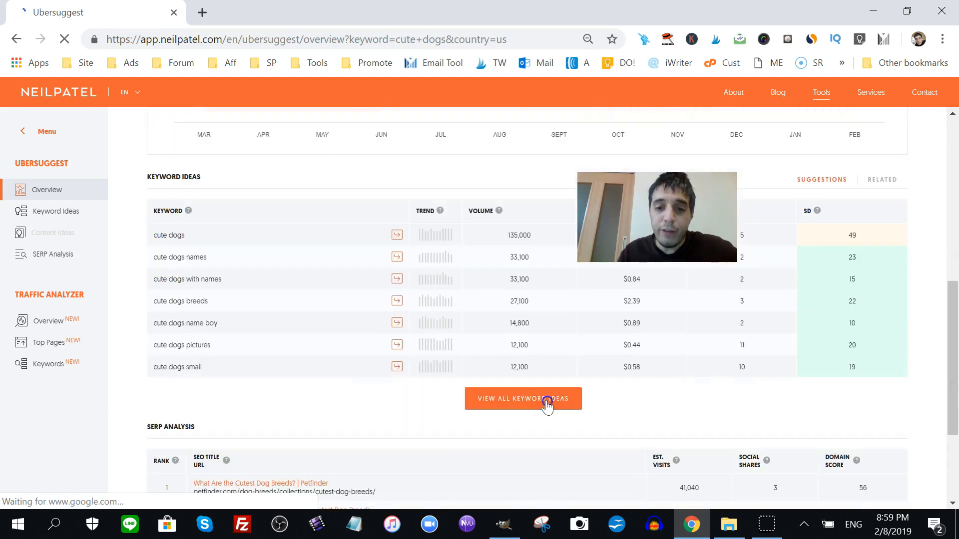
pyautogui.click(522, 398)
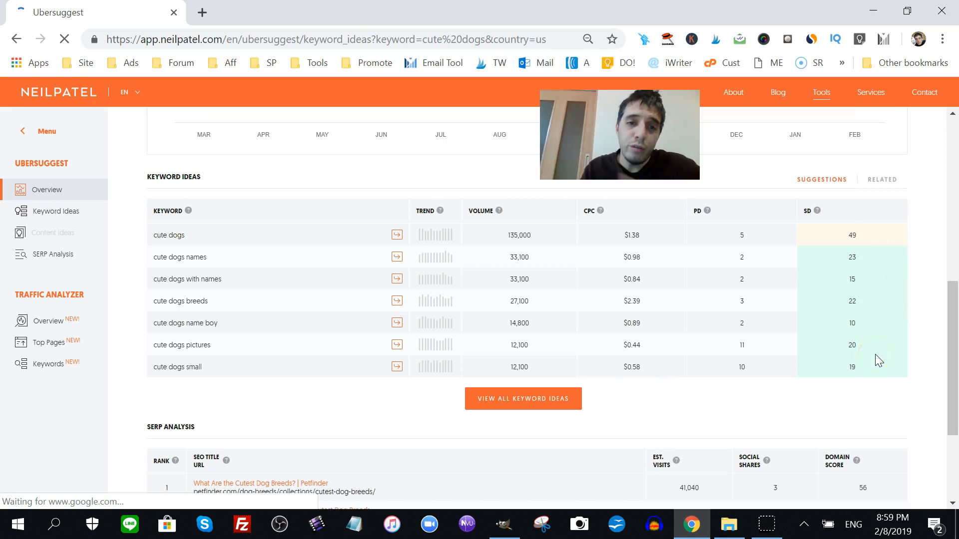
# Find 'cute dogs with babies' among the 106 ideas and search Google for it
pyautogui.click(523, 398)
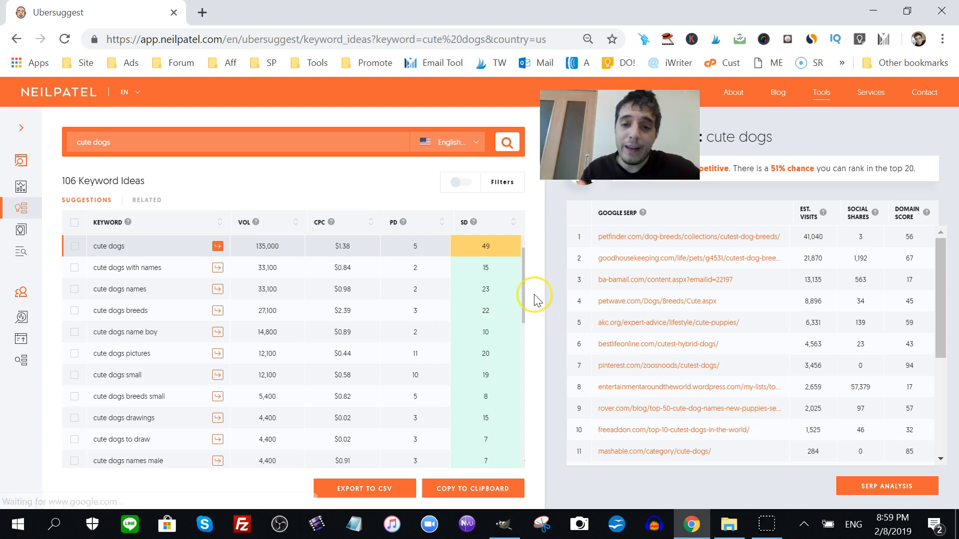
pyautogui.moveTo(524, 300); pyautogui.dragTo(524, 346)
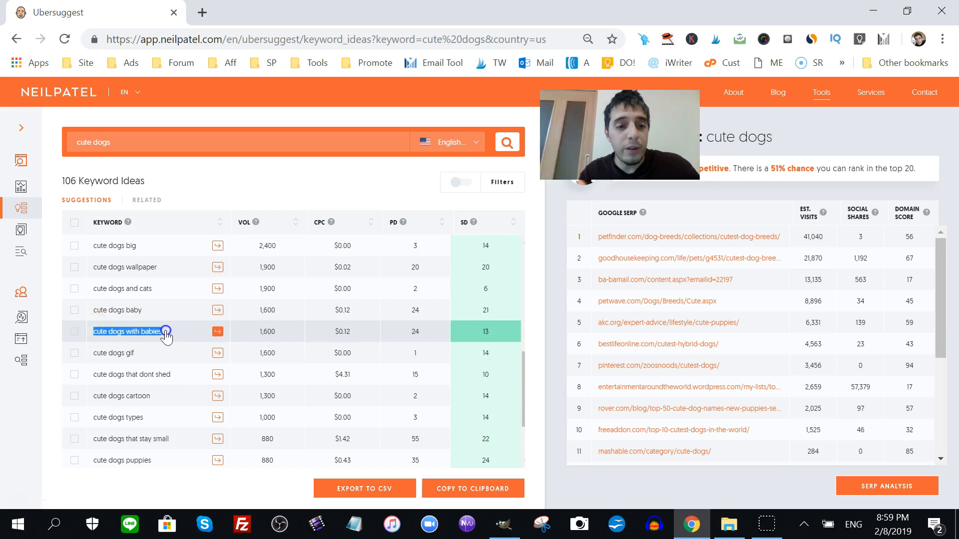
pyautogui.rightClick(128, 332)
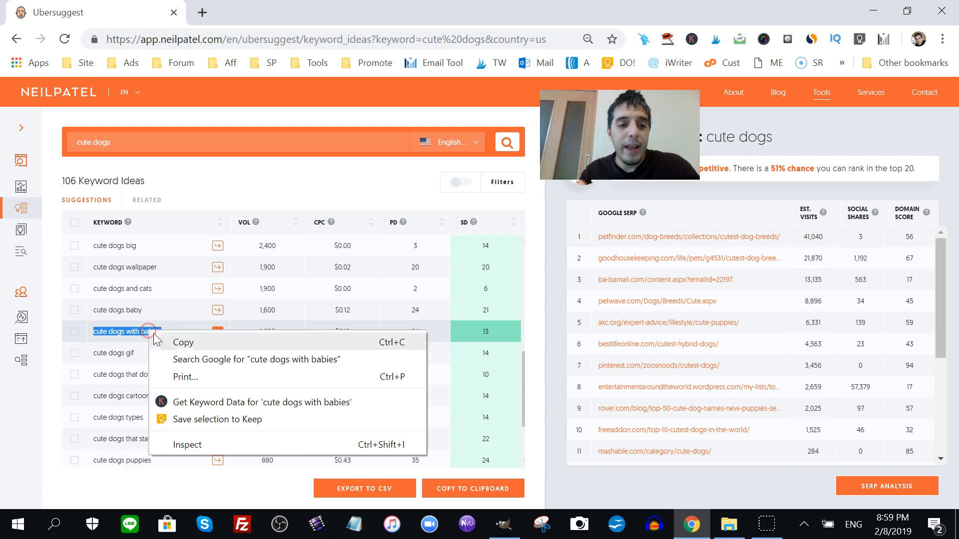
pyautogui.click(256, 360)
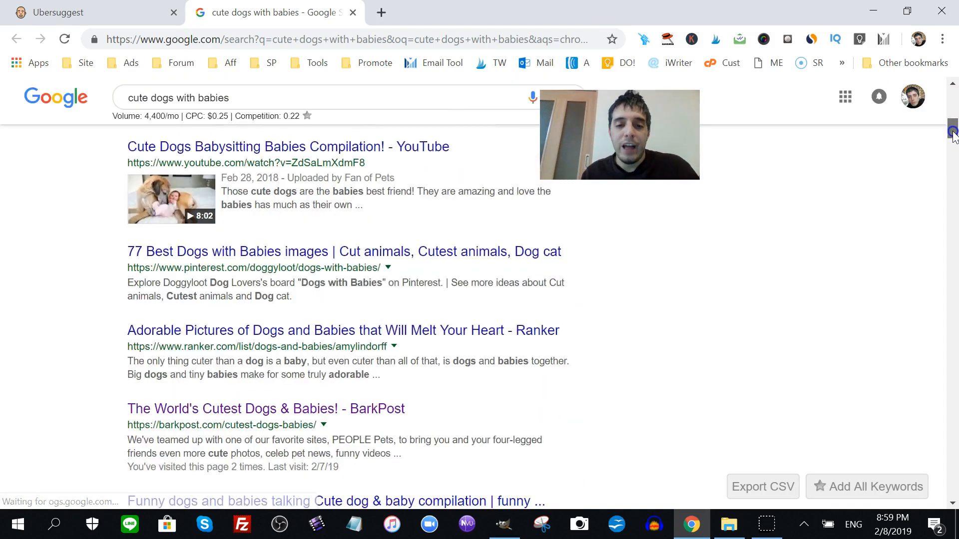
# Open the BarkPost result 'The World's Cutest Dogs & Babies!' in a new tab
pyautogui.scroll(-3)
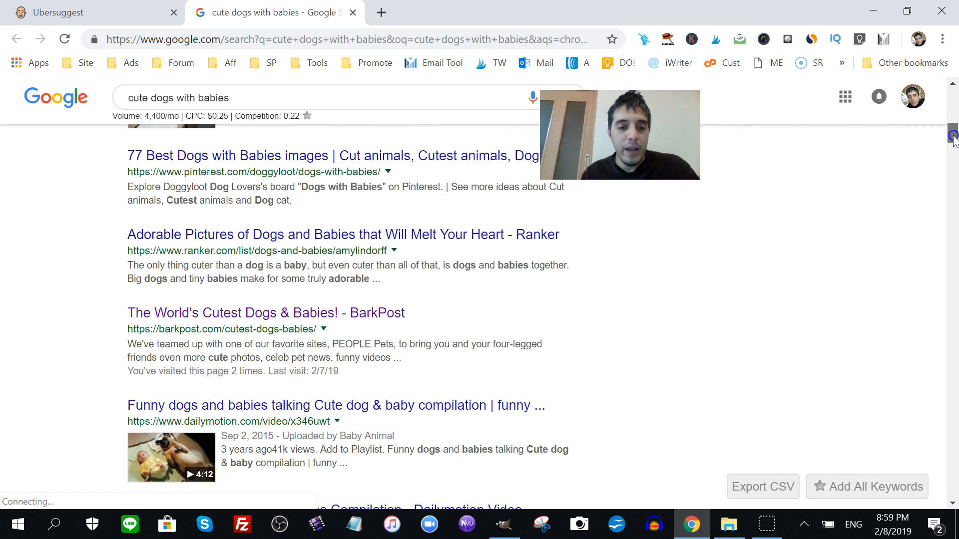
pyautogui.click(265, 312)
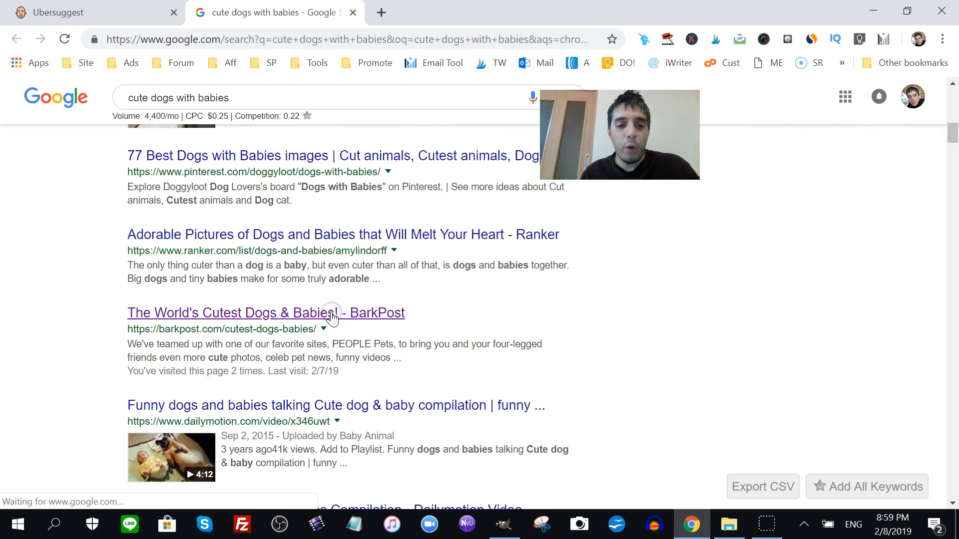
pyautogui.click(266, 312)
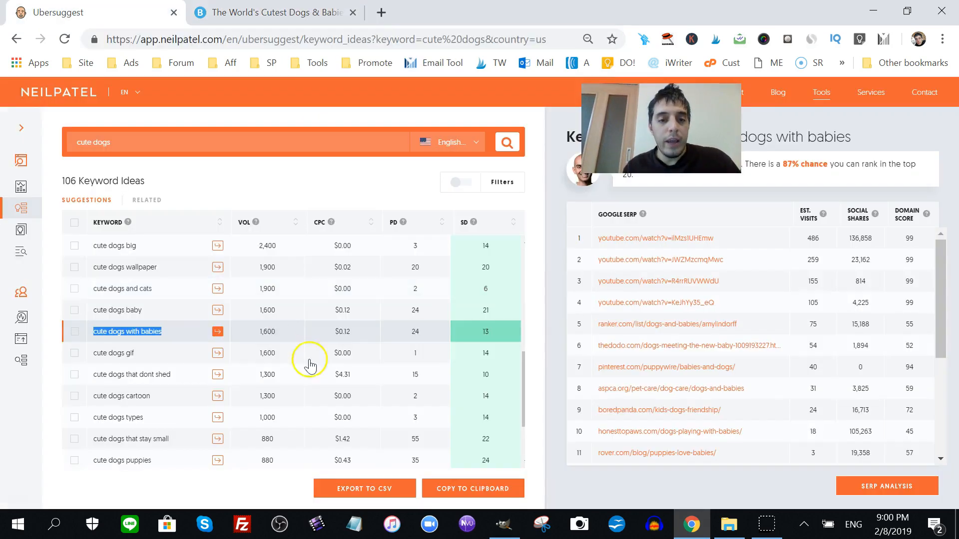
pyautogui.moveTo(635, 188)
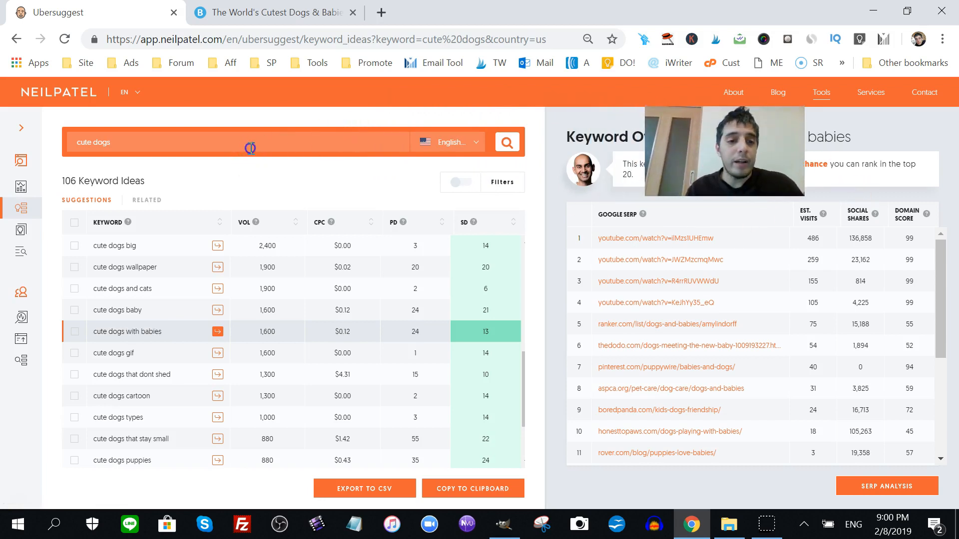
# Analyse the BarkPost cutest-dogs-babies URL and view the pages driving traffic to barkpost.com
pyautogui.write('https://barkpost.com/cute/cutest-dogs-babies/')
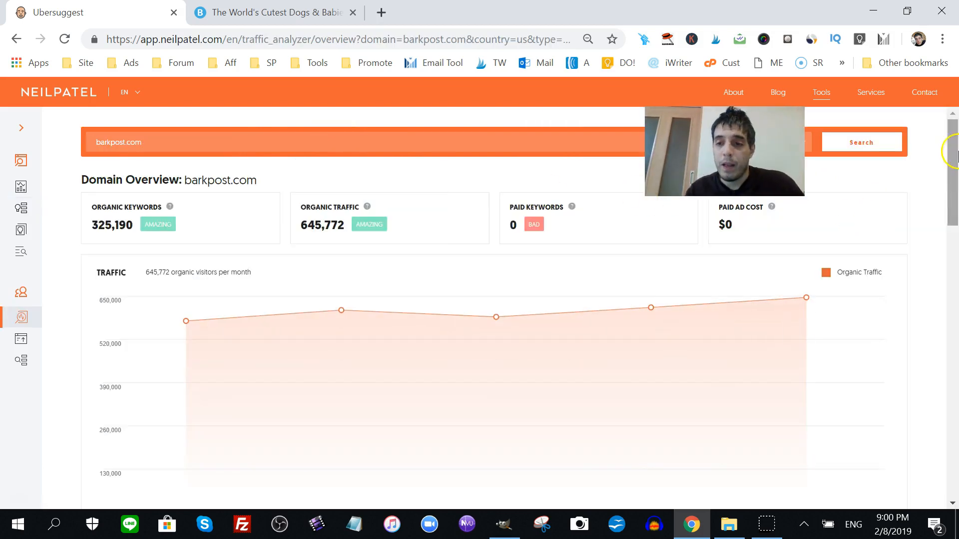
pyautogui.scroll(-3)
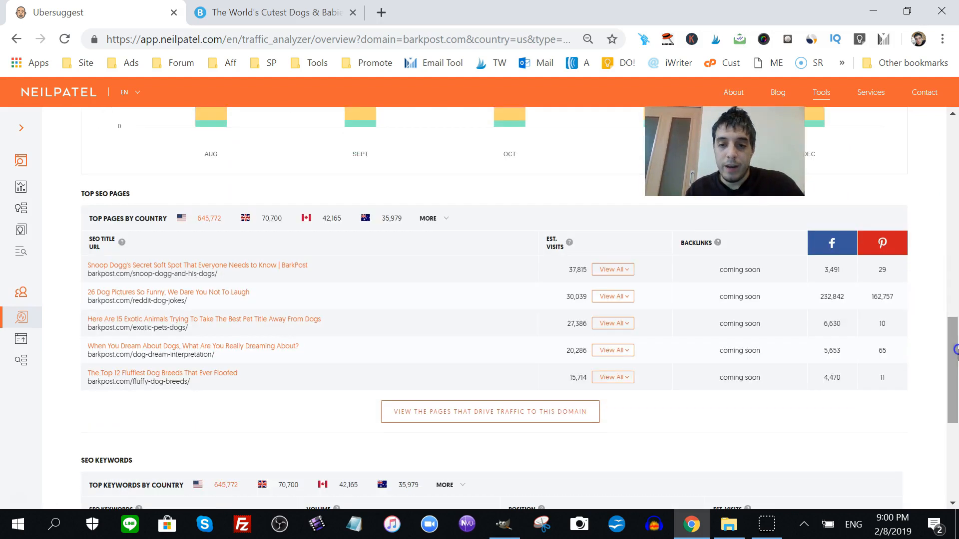
pyautogui.click(490, 411)
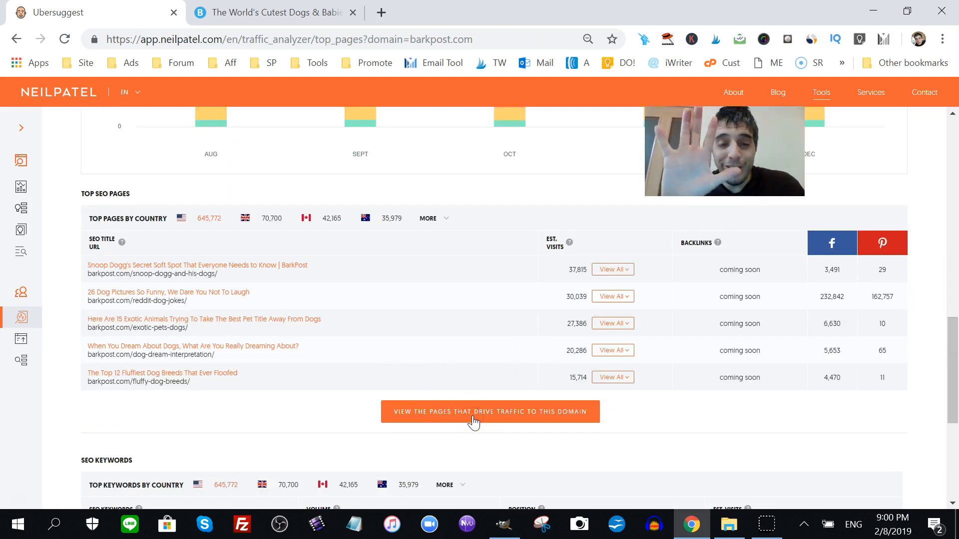
# Open '26 Dog Pictures So Funny', the page with 162,757 Pinterest shares
pyautogui.click(490, 411)
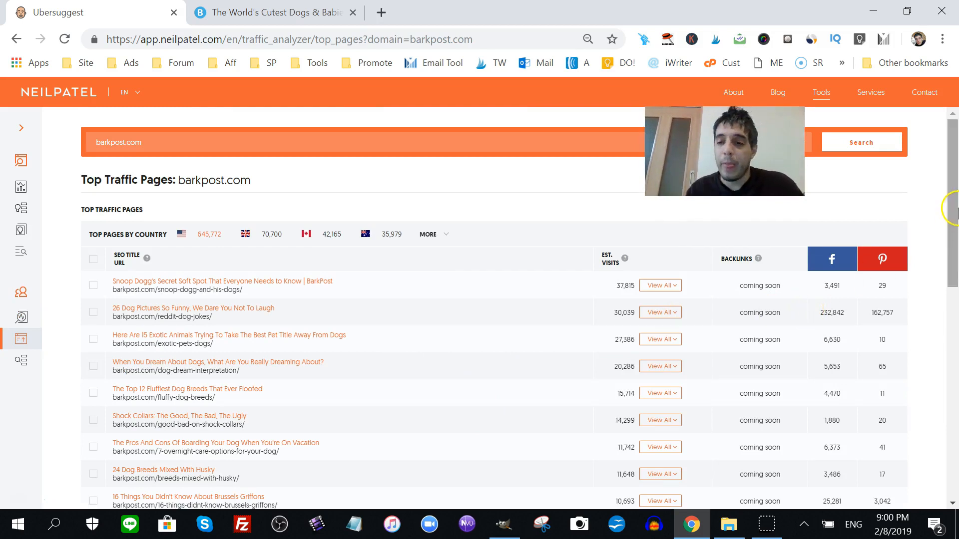
pyautogui.scroll(-3)
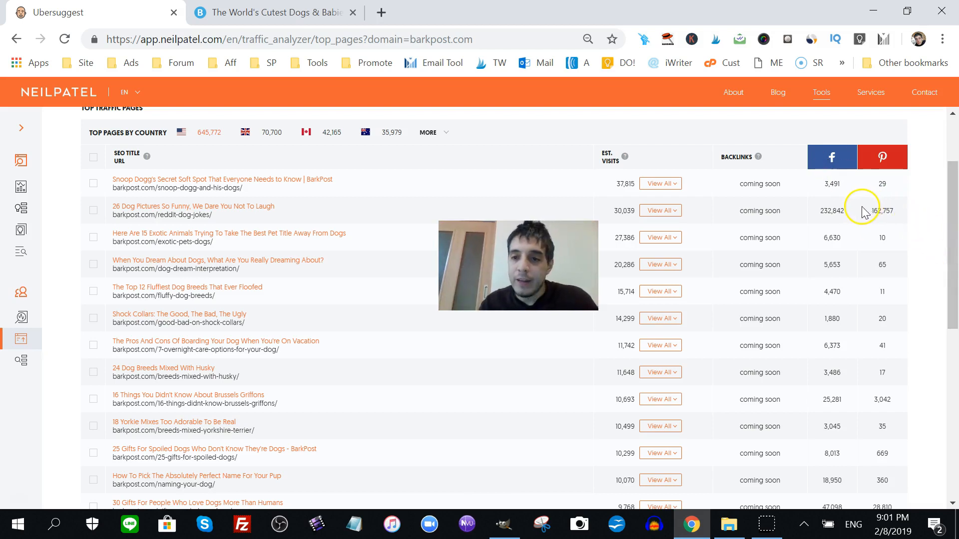
pyautogui.moveTo(139, 211)
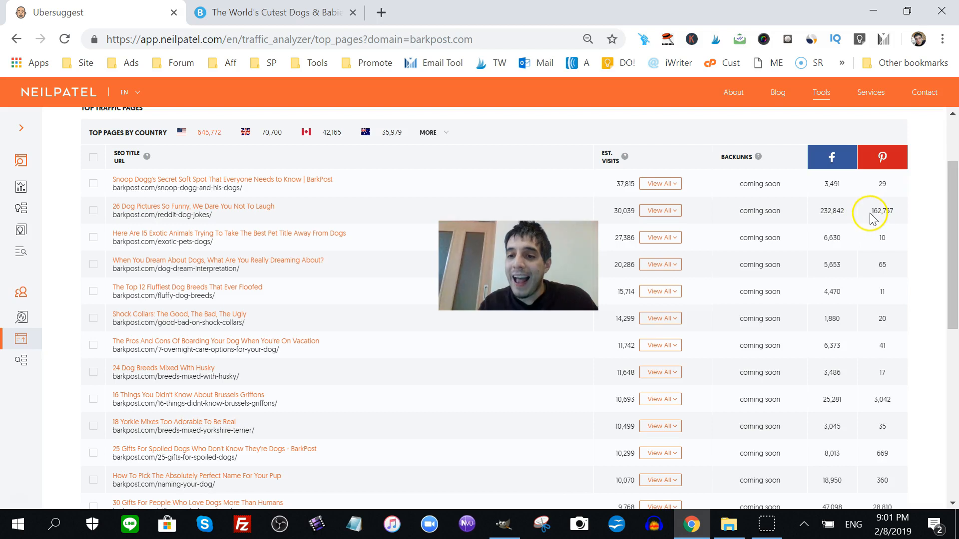
pyautogui.doubleClick(882, 211)
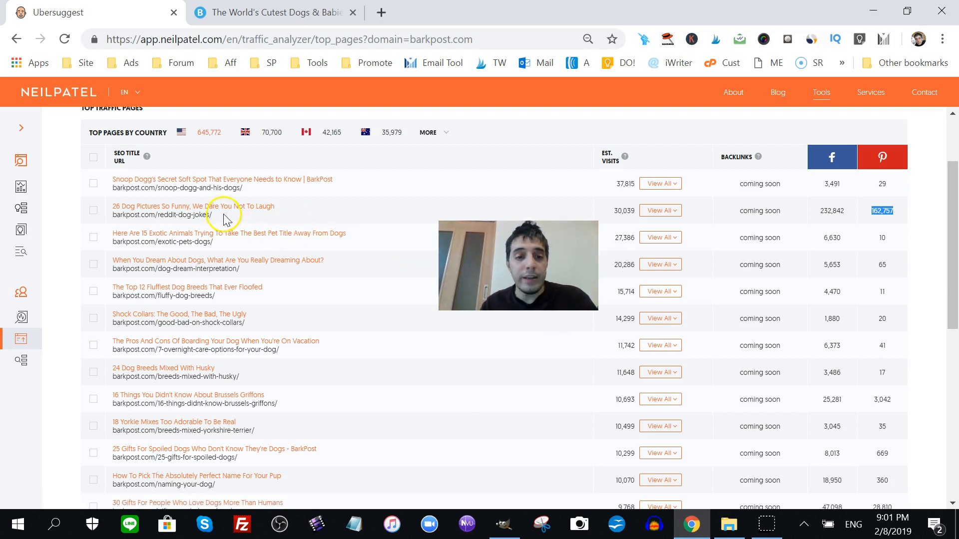
pyautogui.click(175, 215)
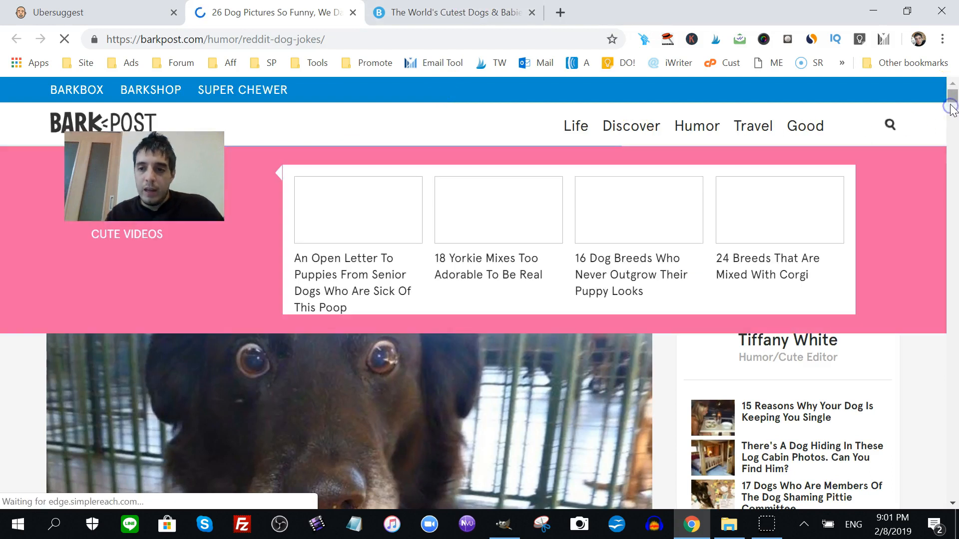
pyautogui.scroll(-3)
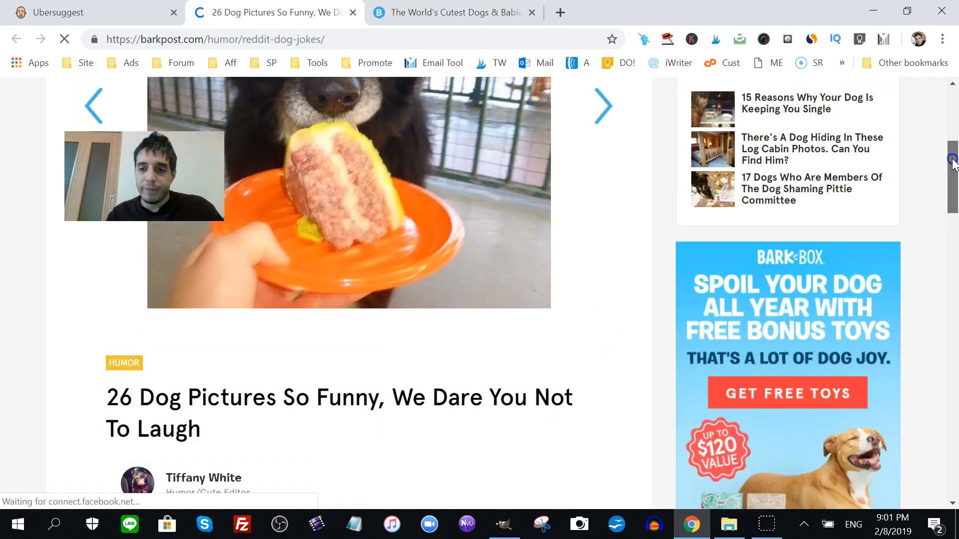
pyautogui.scroll(-3)
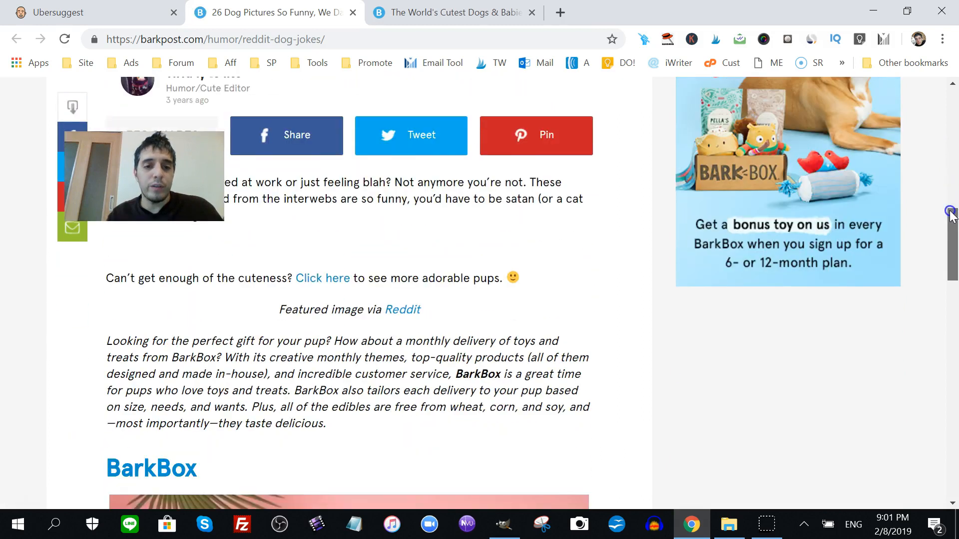
pyautogui.scroll(-3)
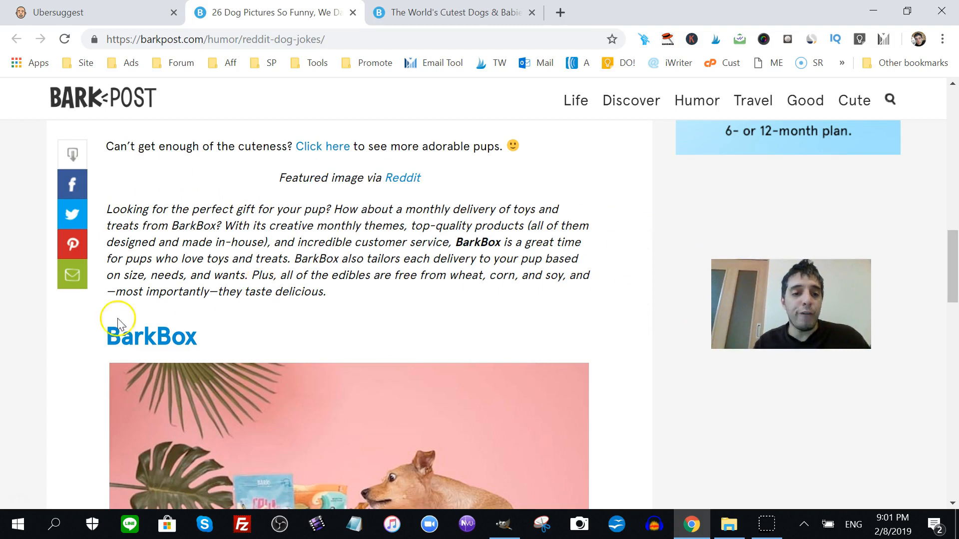
pyautogui.scroll(-3)
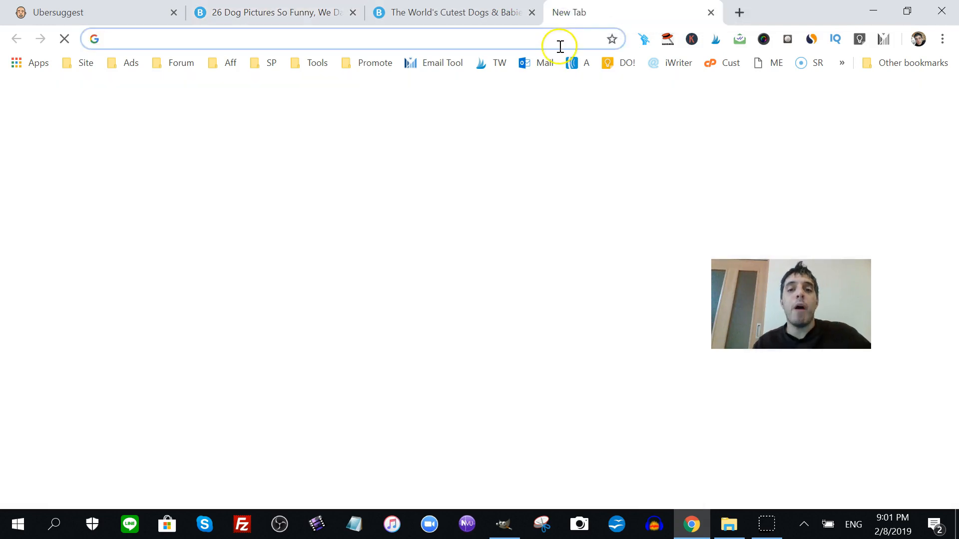
# Search 'barkbox affiliate program' and review VigLink's BarkBox page with ~56.28% commission
pyautogui.write('bark box affiliate')
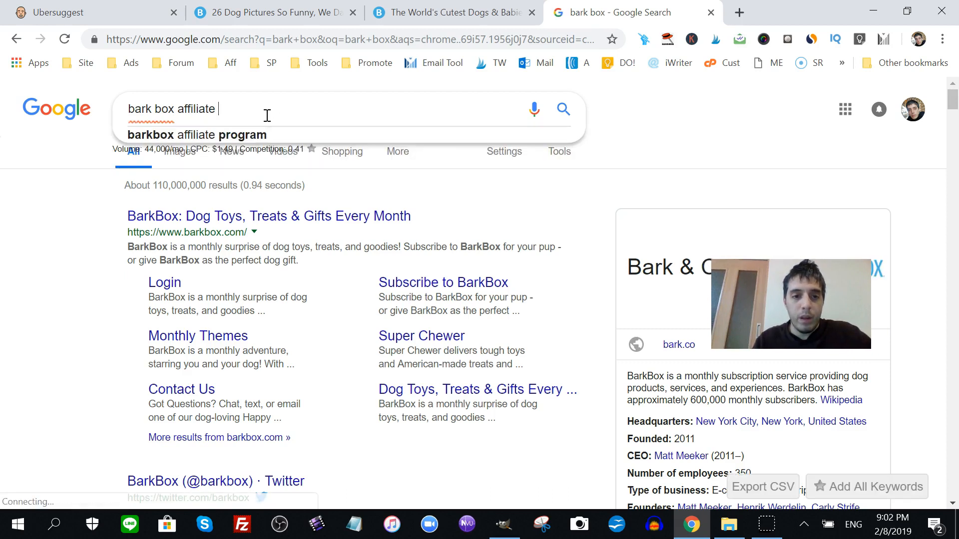
pyautogui.click(196, 134)
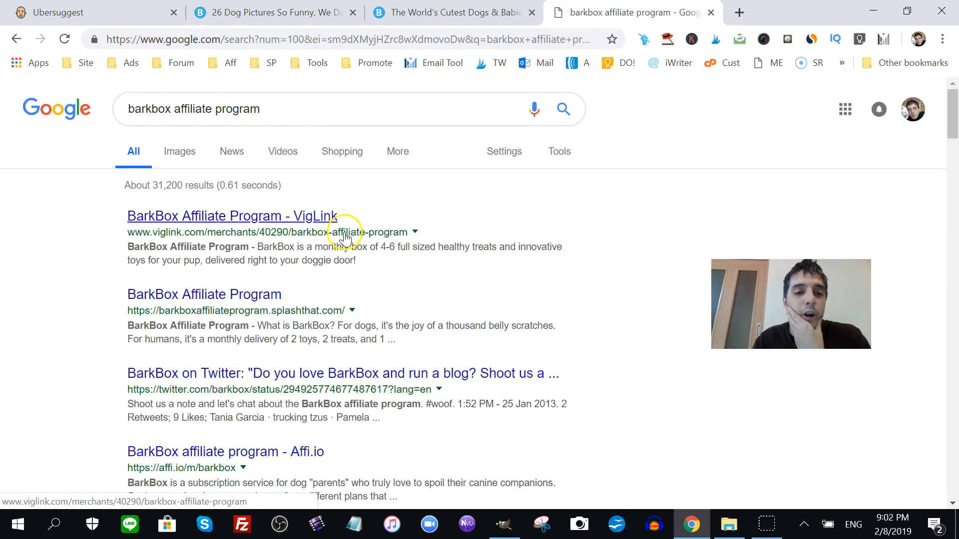
pyautogui.click(232, 216)
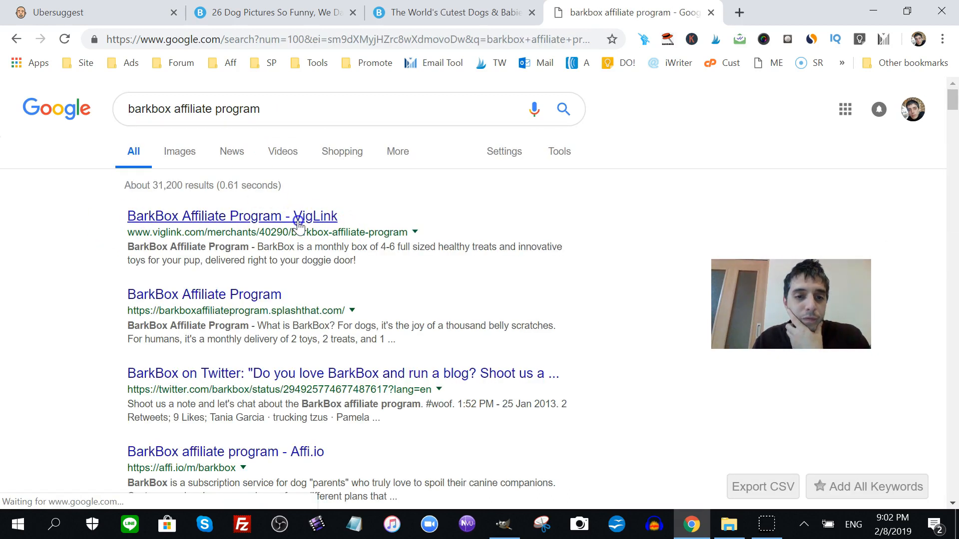
pyautogui.click(232, 215)
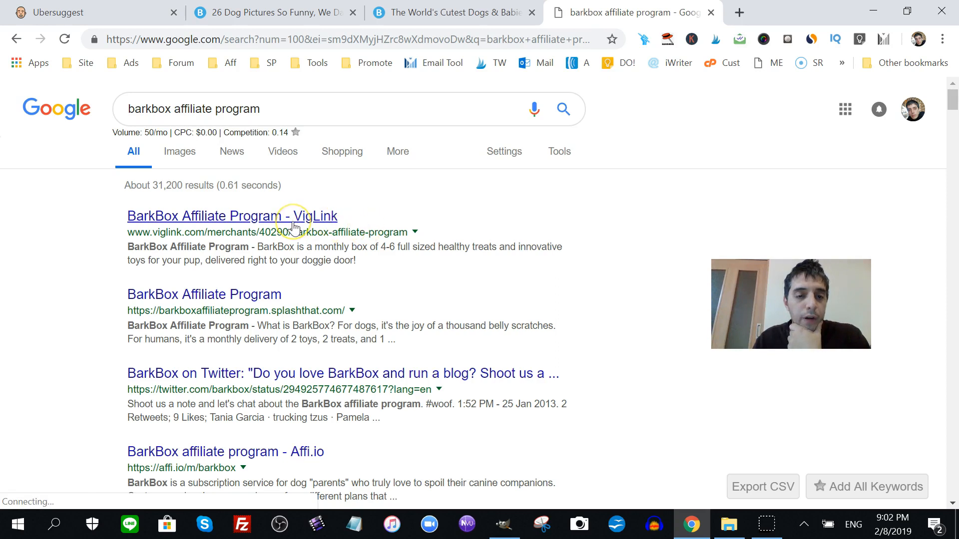
pyautogui.click(232, 215)
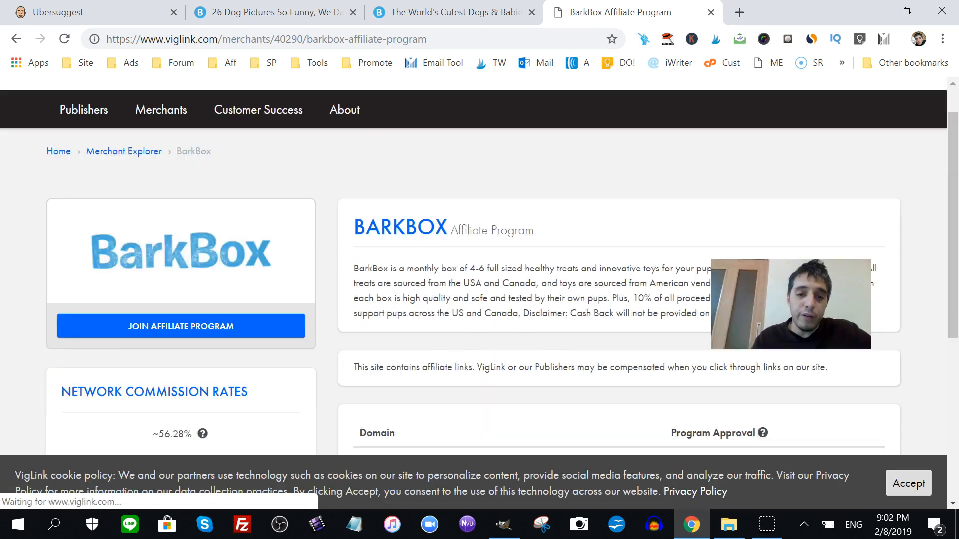
pyautogui.scroll(-3)
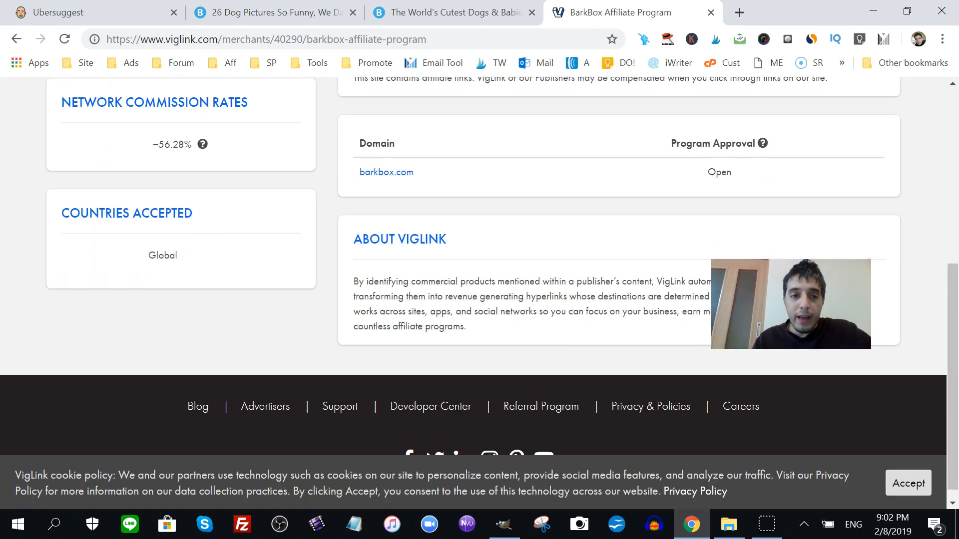
pyautogui.scroll(3)
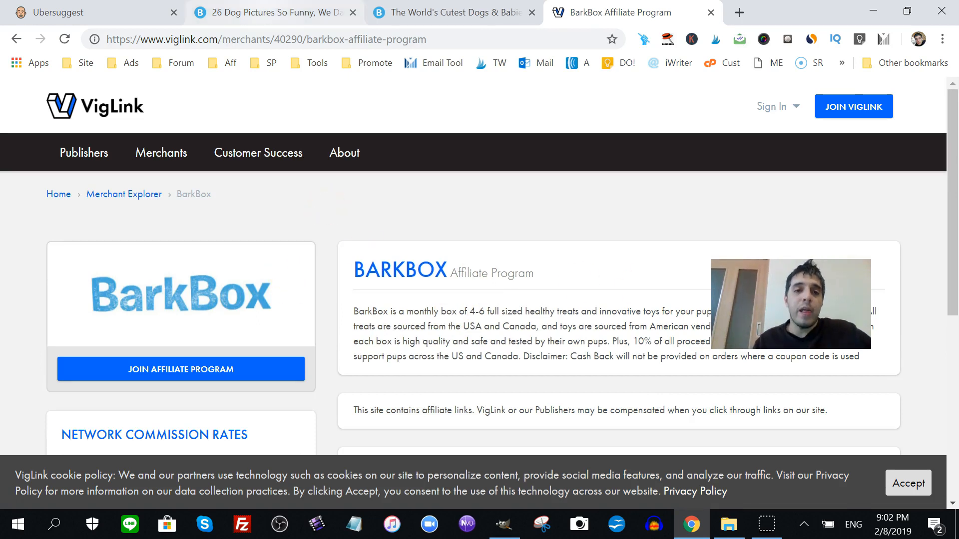
# Browse the funny dog pictures slideshow, then search 'pixaby' from the Cutest Dogs tab
pyautogui.click(269, 12)
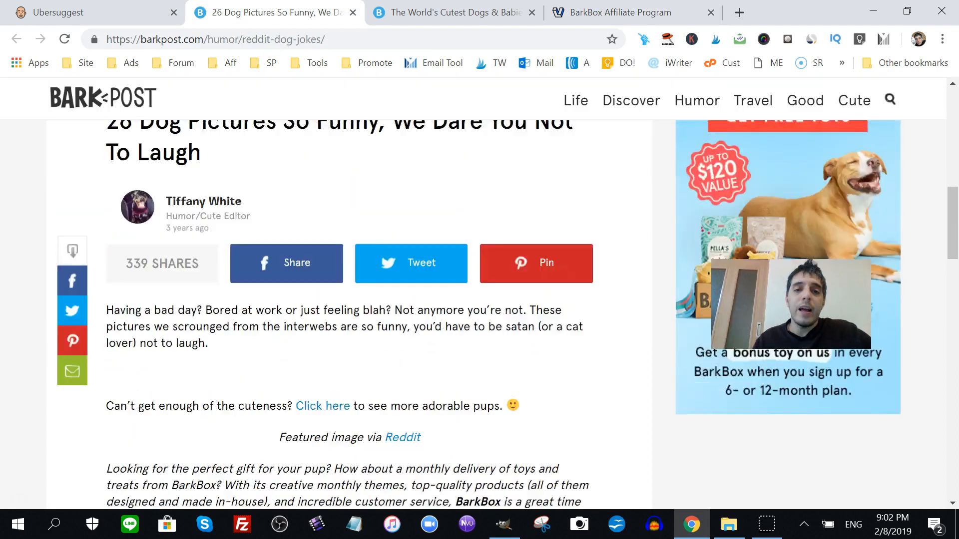
pyautogui.scroll(-3)
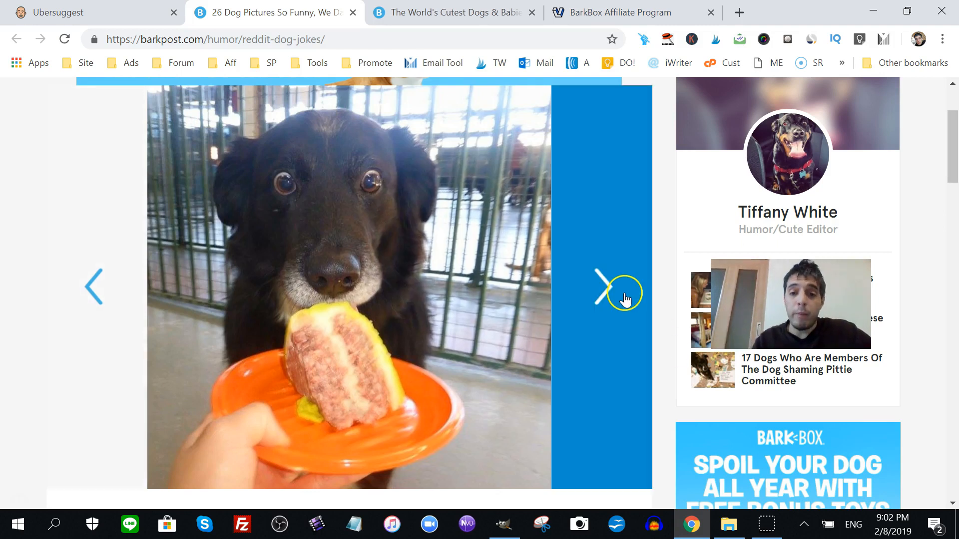
pyautogui.click(602, 288)
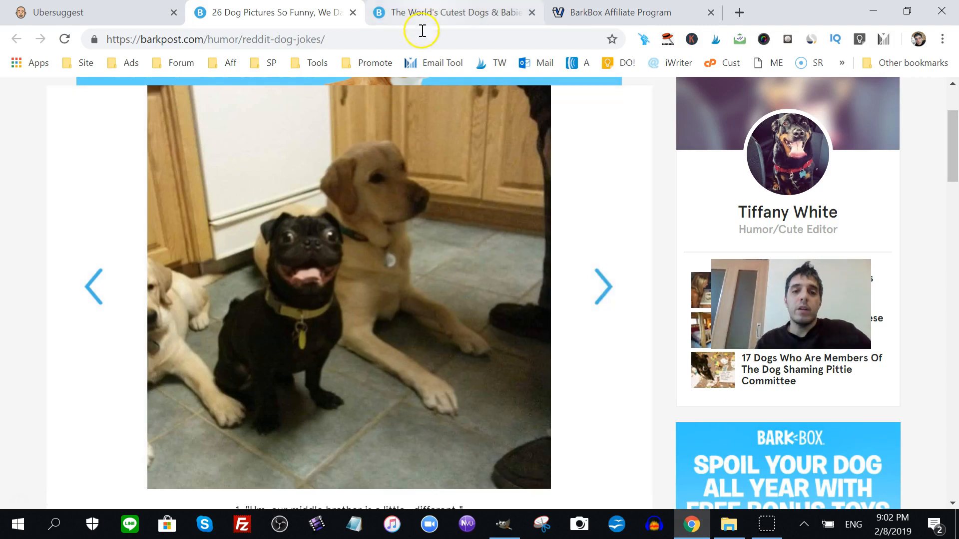
pyautogui.click(455, 12)
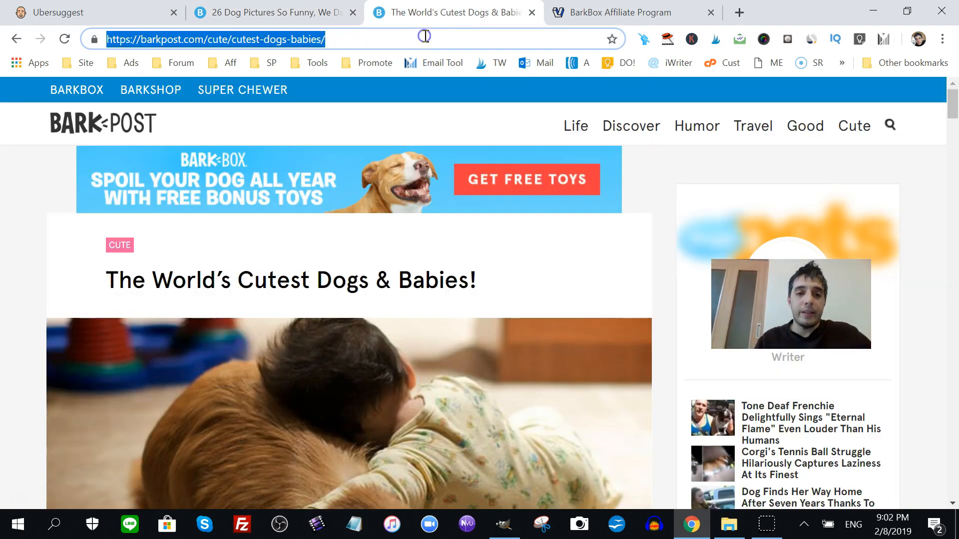
pyautogui.write('pixaby&oq=pixaby&aqs=chrome..69i57.1705j0j4&sourceid=chrome...')
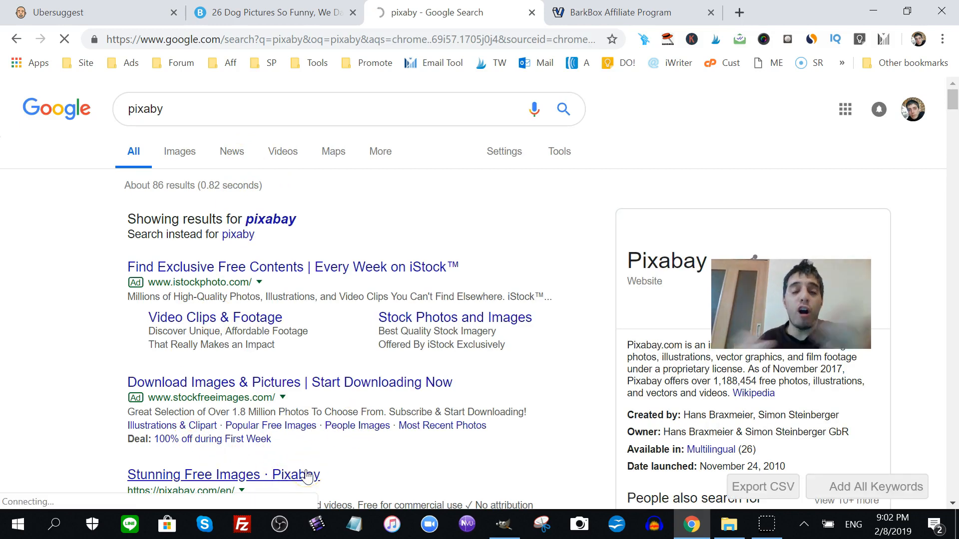
# Open Pixabay, search 'funny dogs' and browse the 1,051 free images
pyautogui.click(224, 475)
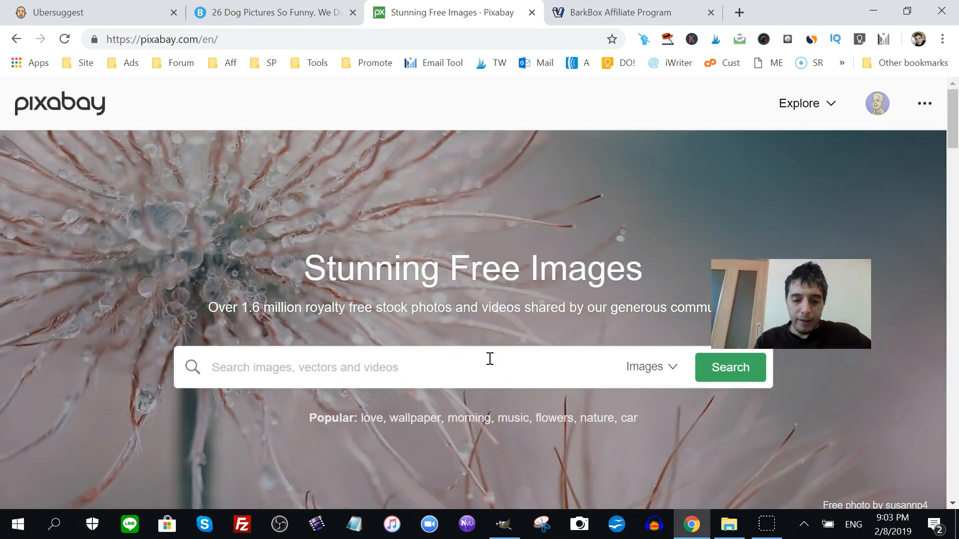
pyautogui.write('funny')
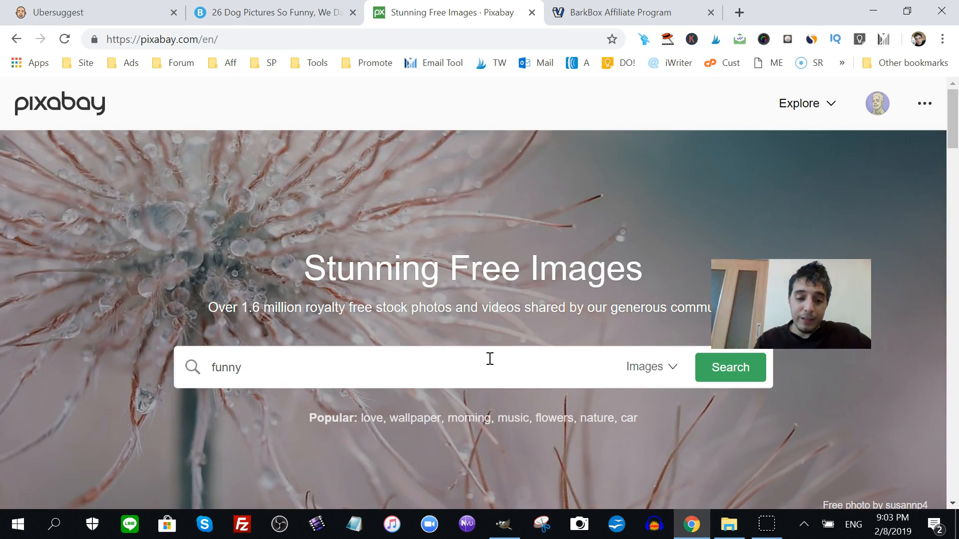
pyautogui.write('dogs')
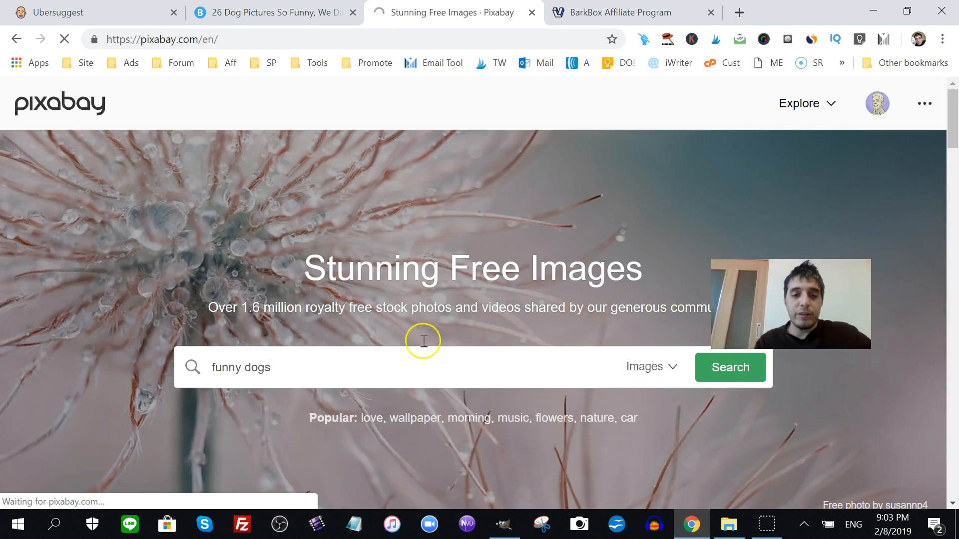
pyautogui.click(729, 368)
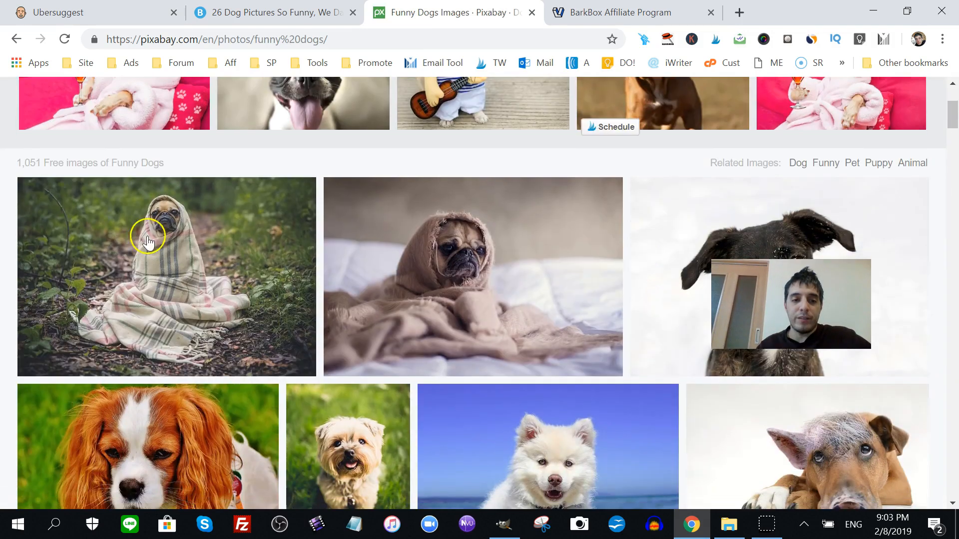
pyautogui.scroll(-3)
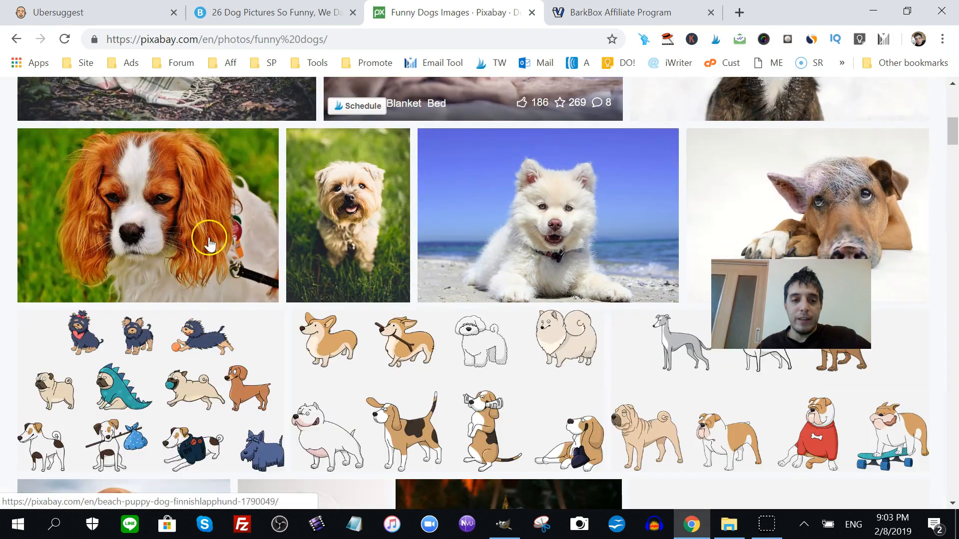
pyautogui.moveTo(807, 220)
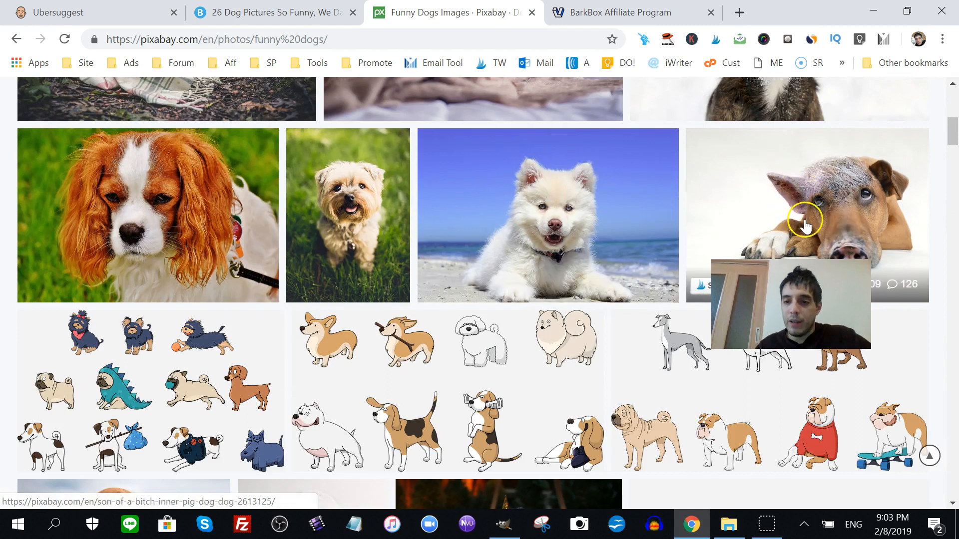
pyautogui.scroll(-3)
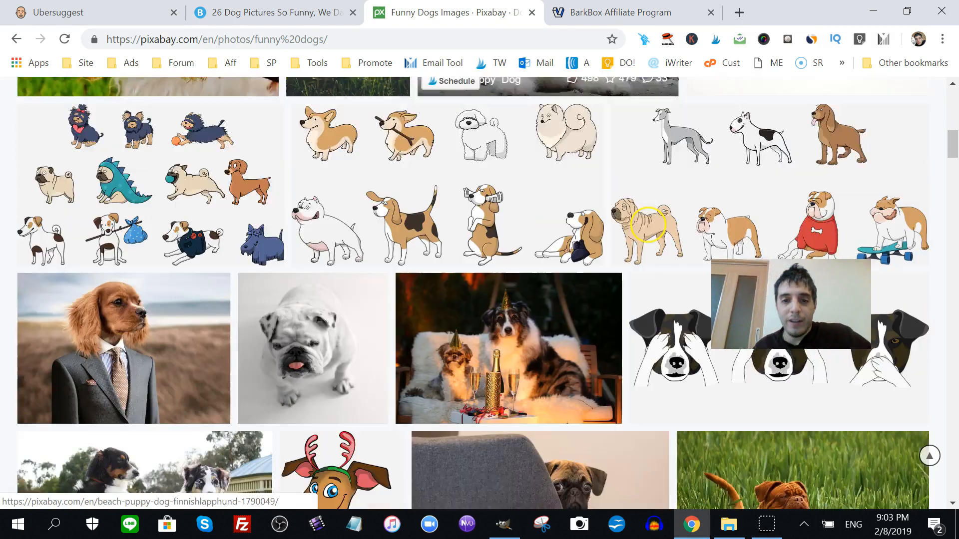
pyautogui.scroll(-3)
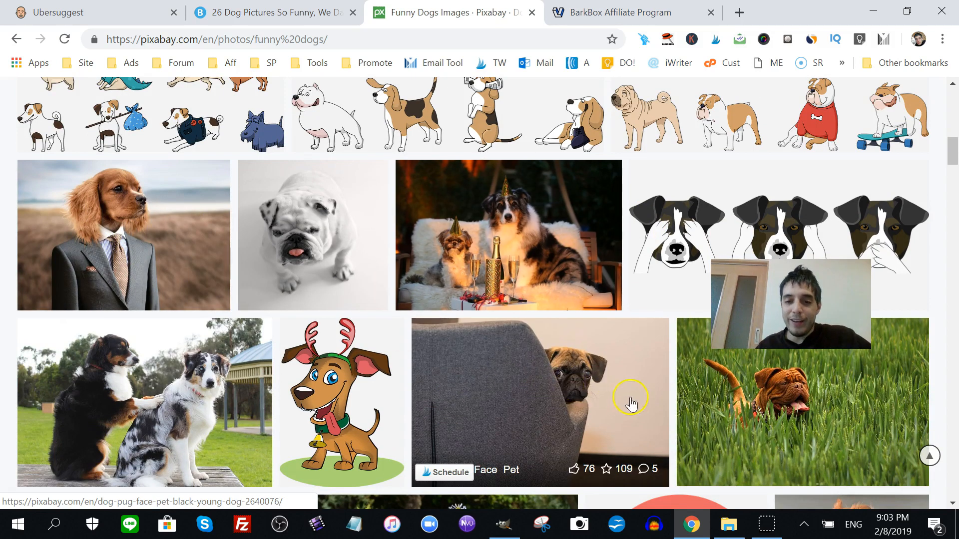
pyautogui.scroll(-3)
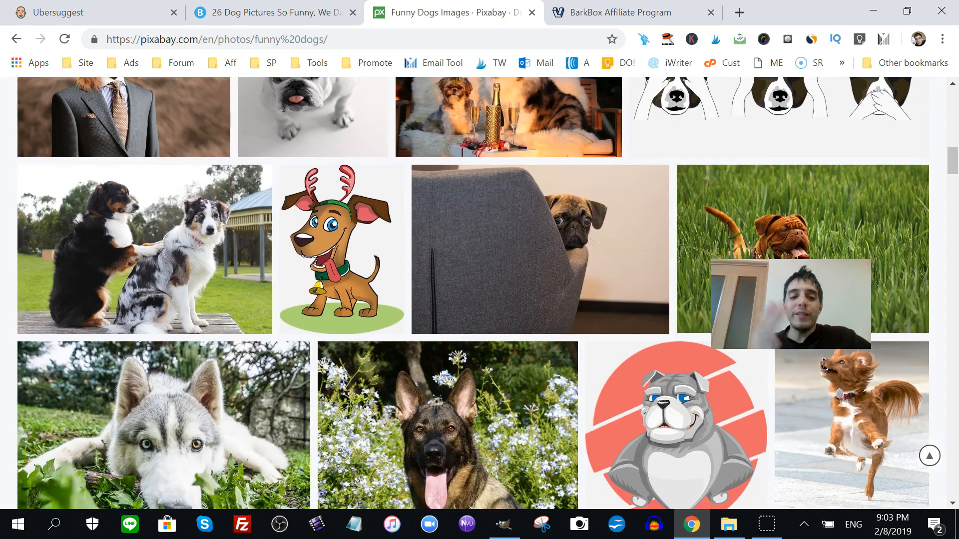
pyautogui.scroll(-3)
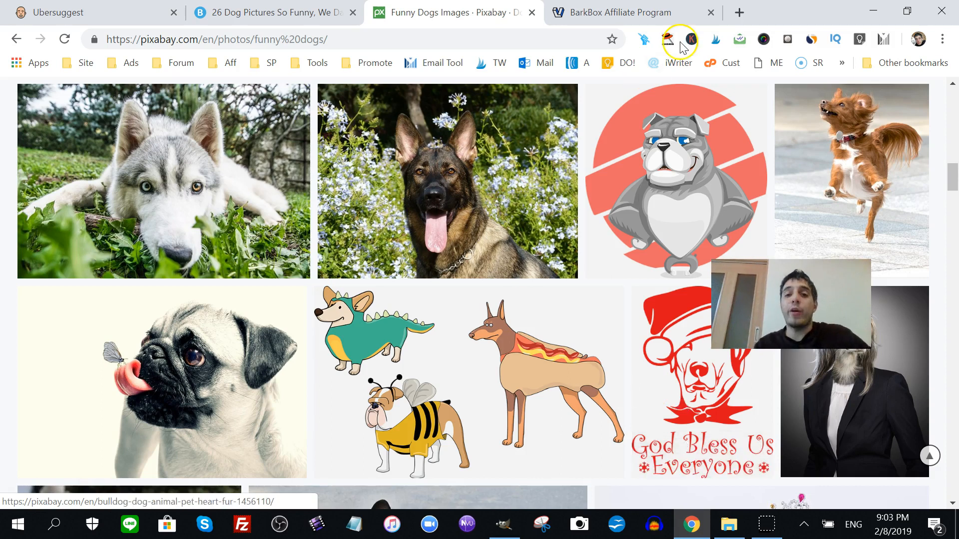
# Open canva.com in a new tab and show the Canva home page with saved designs
pyautogui.click(618, 12)
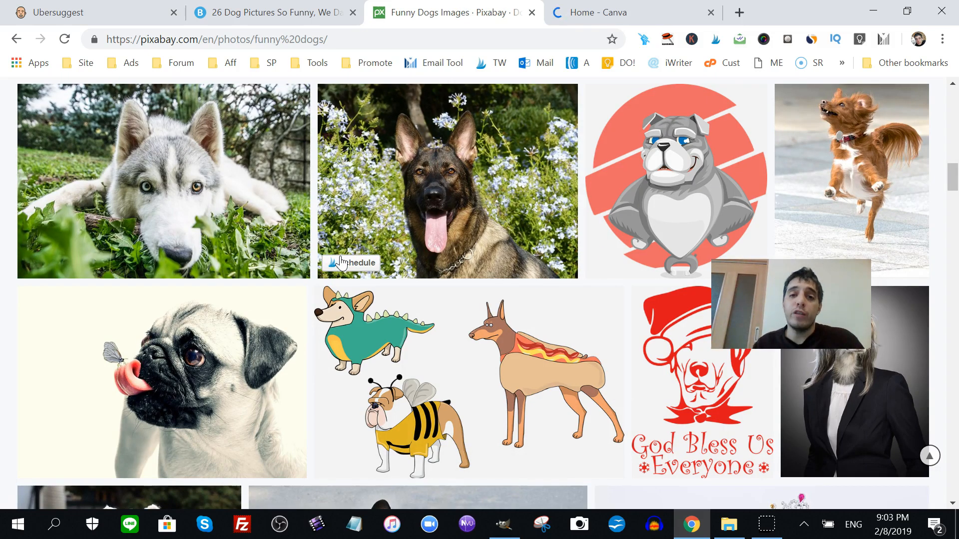
pyautogui.click(624, 12)
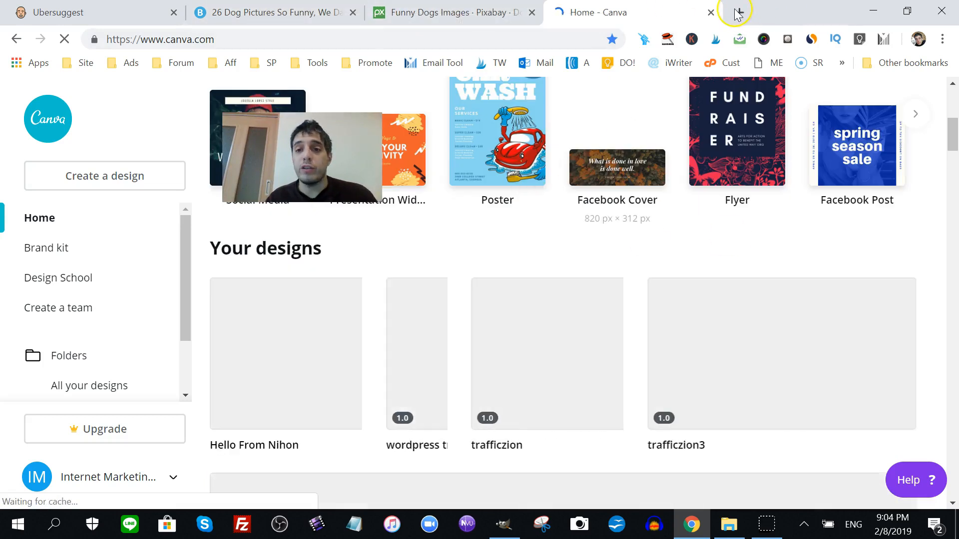
pyautogui.click(736, 12)
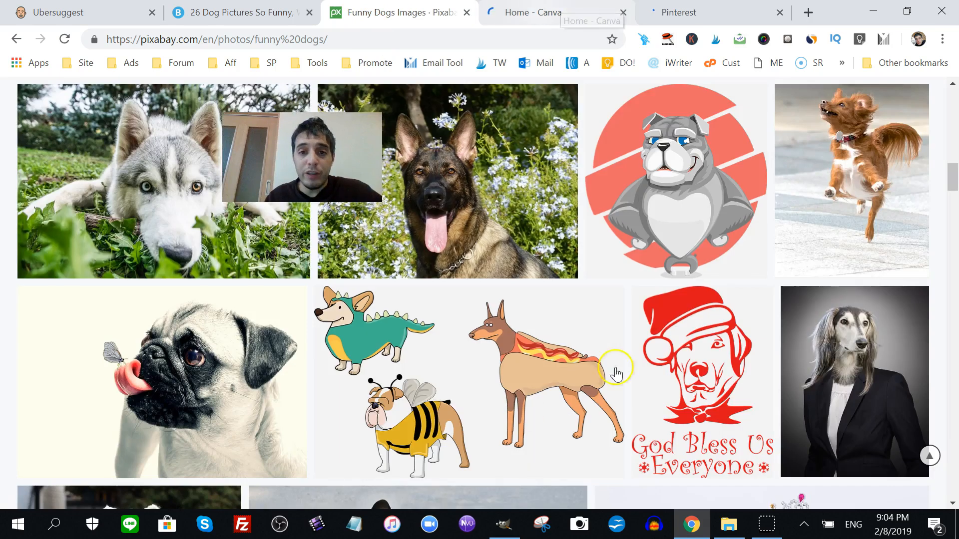
pyautogui.click(538, 12)
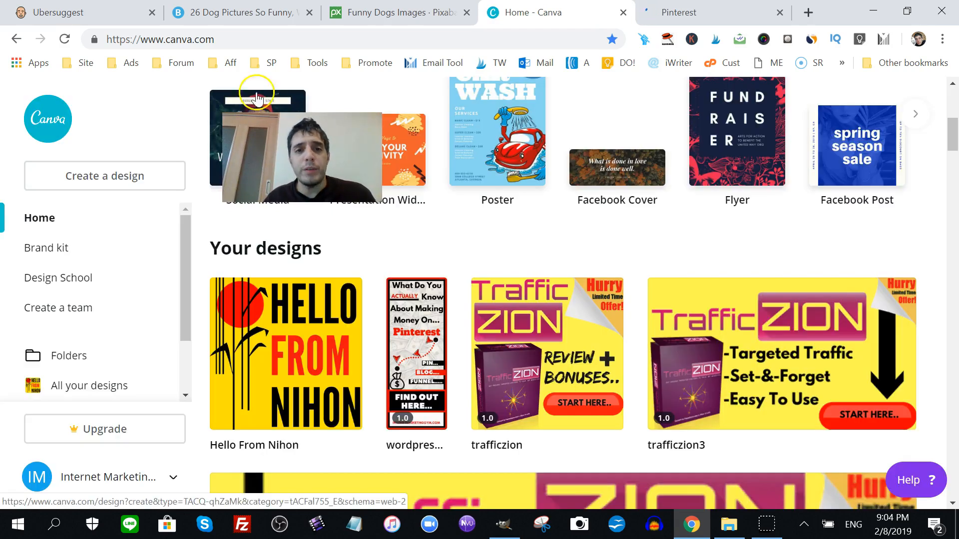
# Return to Ubersuggest and enter 'funny dogs' in the pin keyword finder search
pyautogui.click(233, 12)
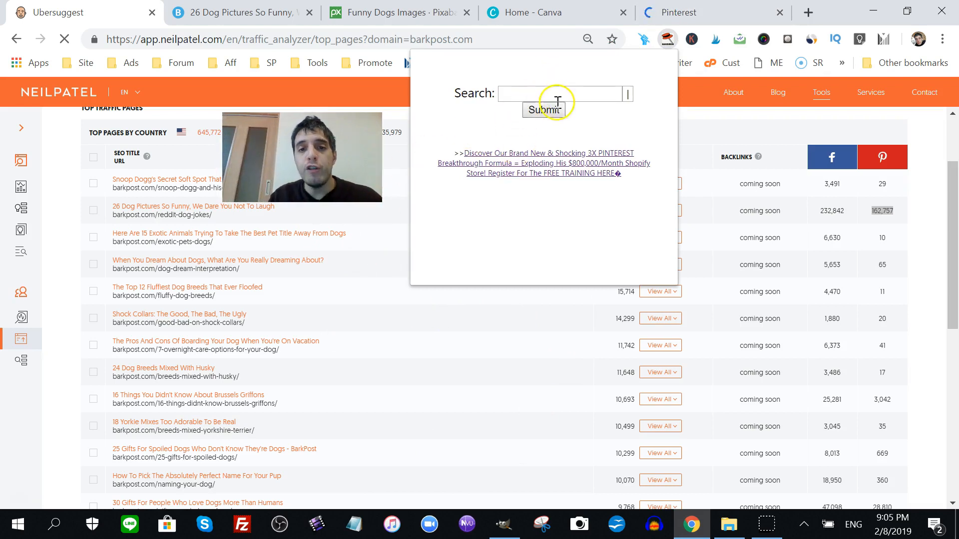
pyautogui.click(560, 93)
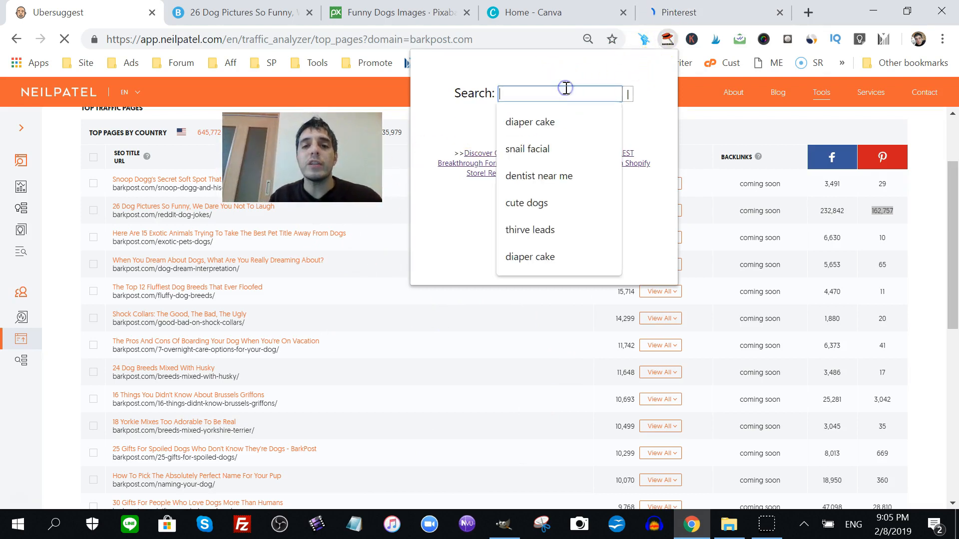
pyautogui.write('funny')
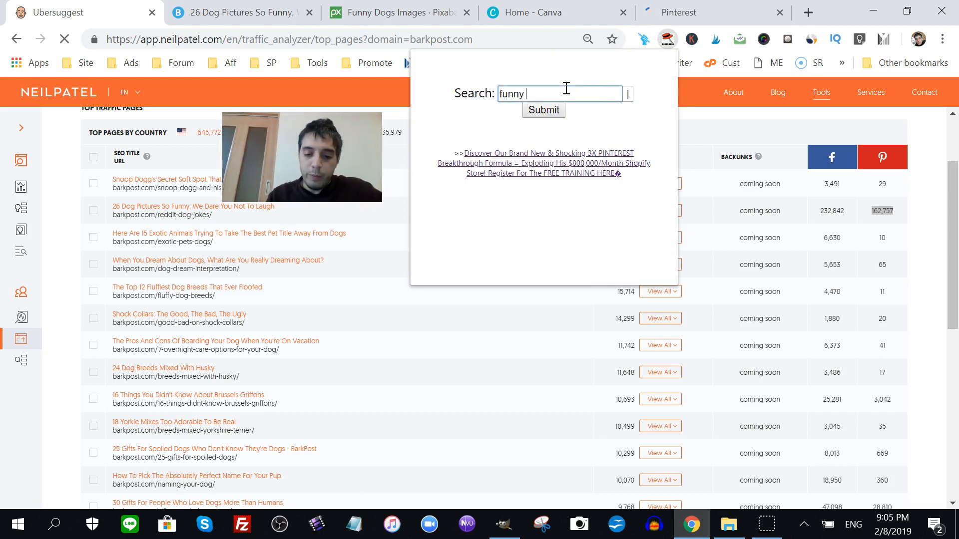
pyautogui.write('dogs')
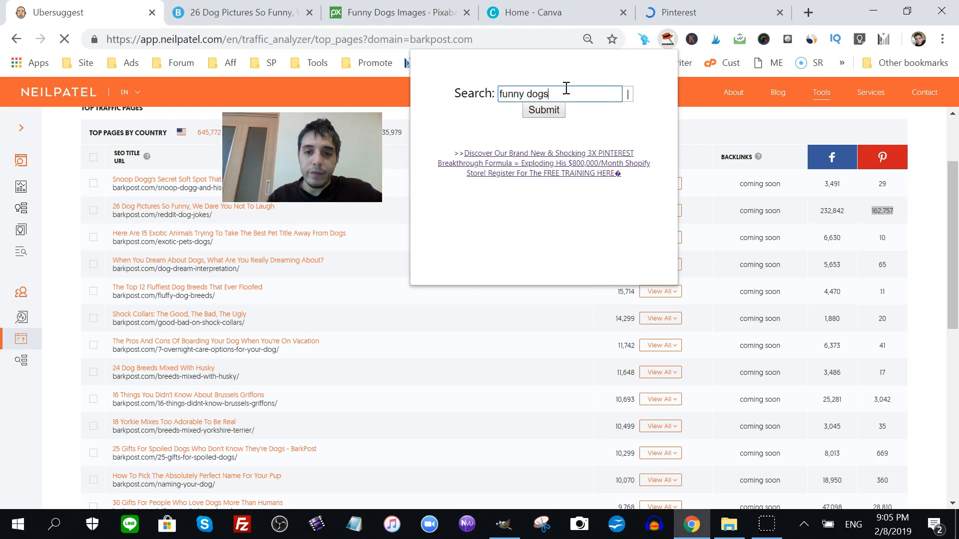